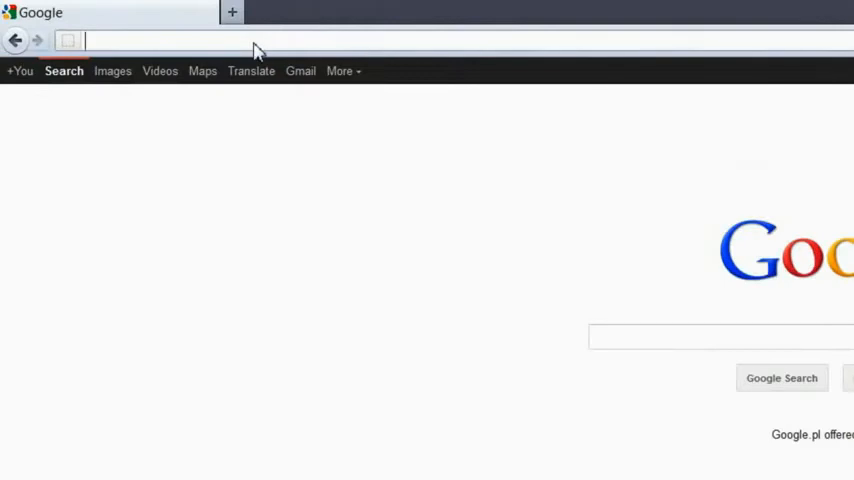
- Load the ITCuties Facebook Gallery site at fbapp.itcuties.com from the address bar suggestion
text(fbapp.i)
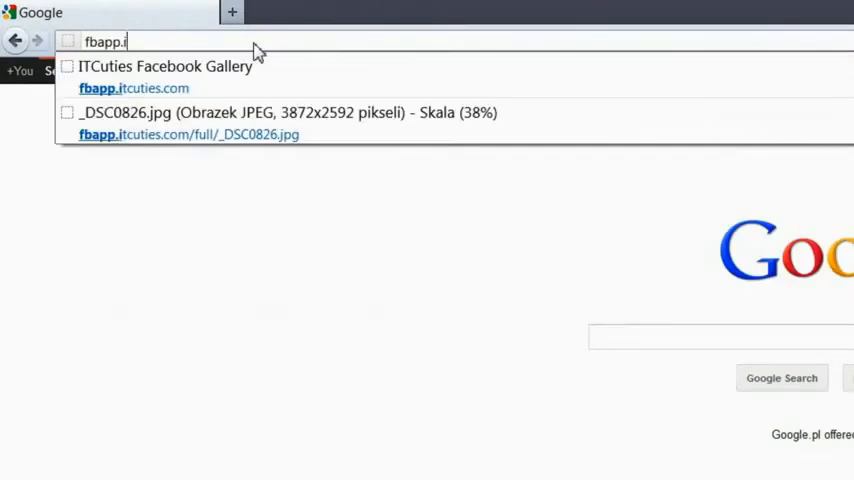
click(172, 64)
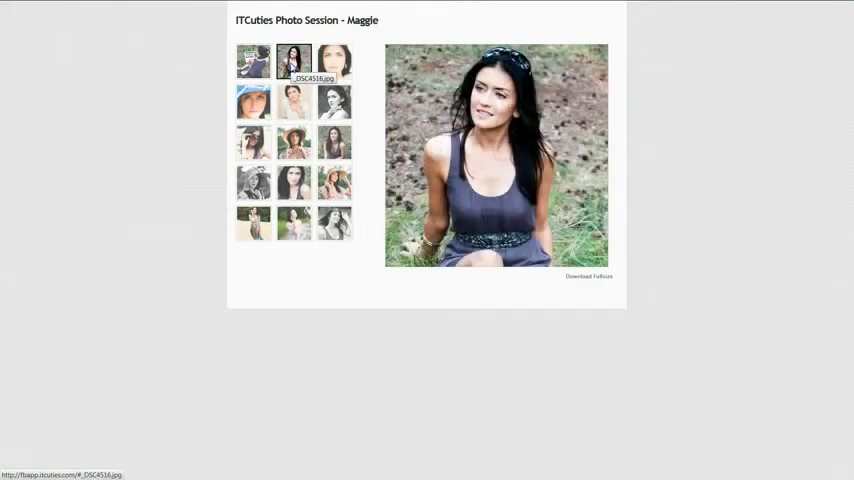
- View the close-up, black-and-white and one more Maggie session photo in the large view
click(332, 60)
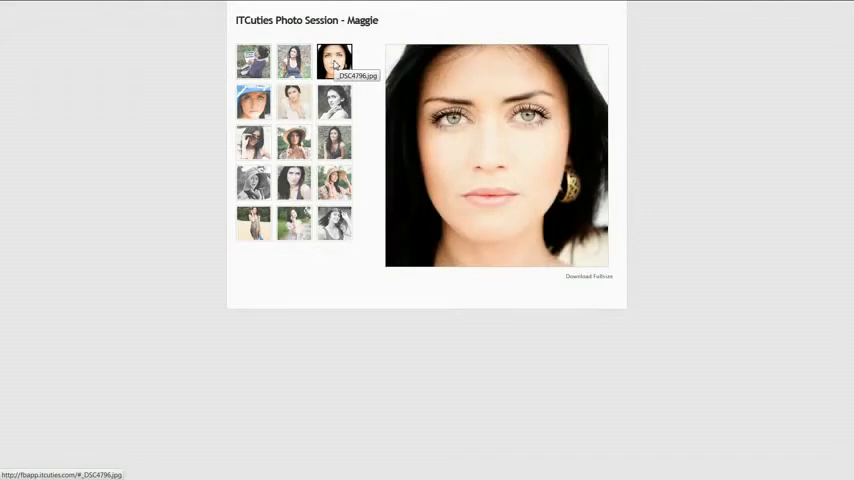
click(332, 100)
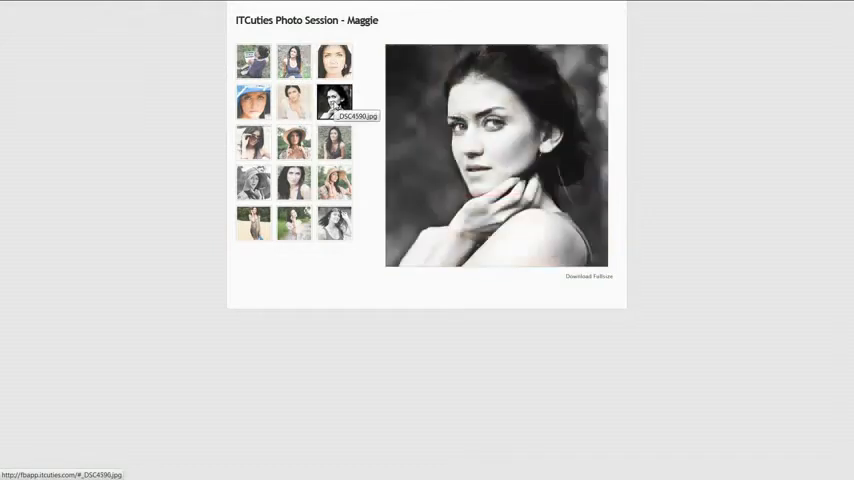
click(250, 100)
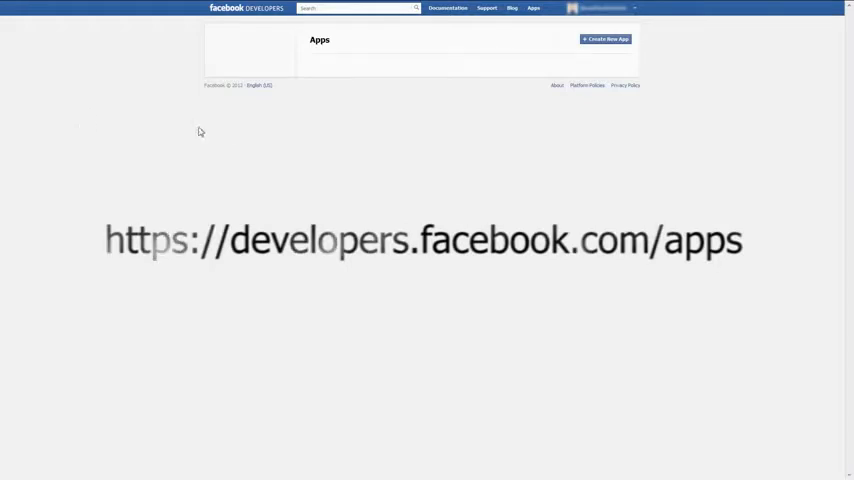
- Submit a new app with display name ITC Gallery, namespace itcgall and Platform Policies accepted
click(612, 40)
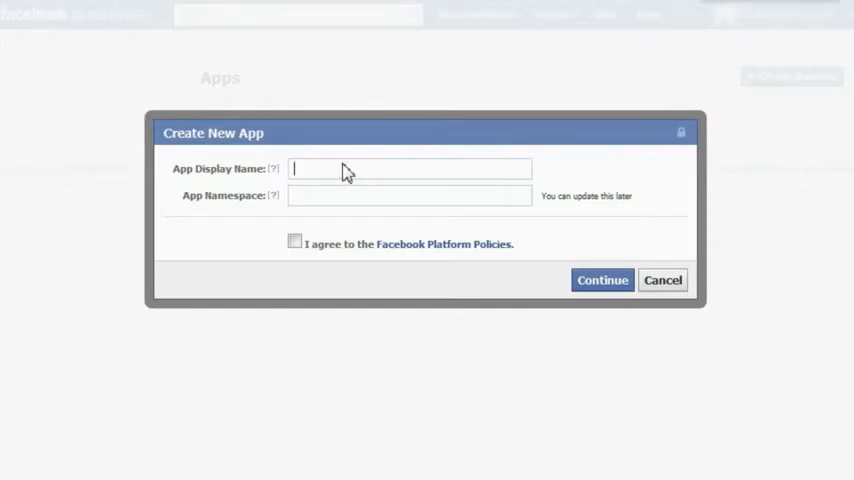
text(ITC Gallery)
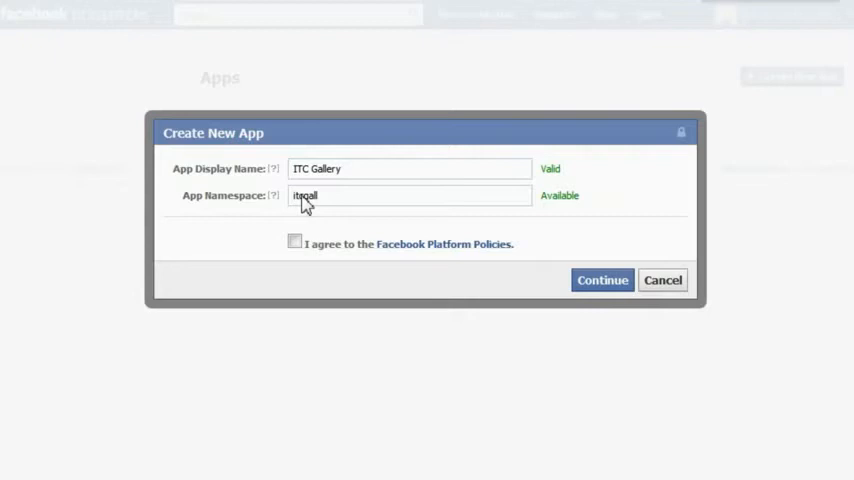
click(294, 240)
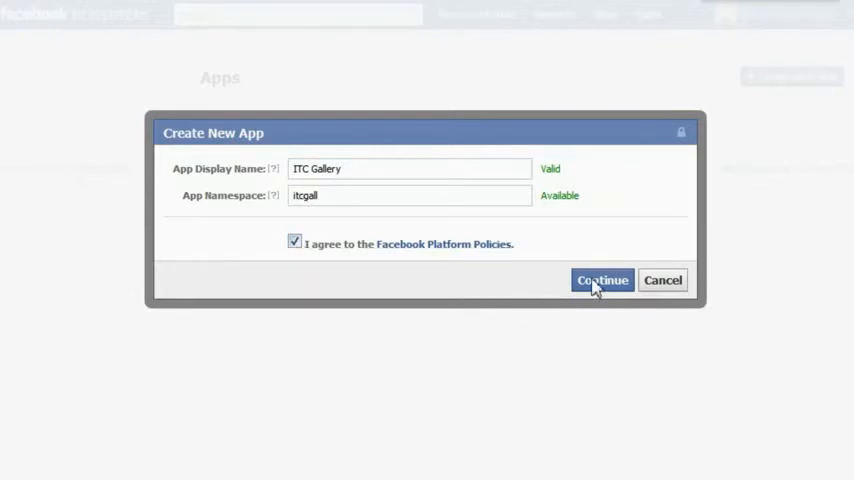
click(602, 280)
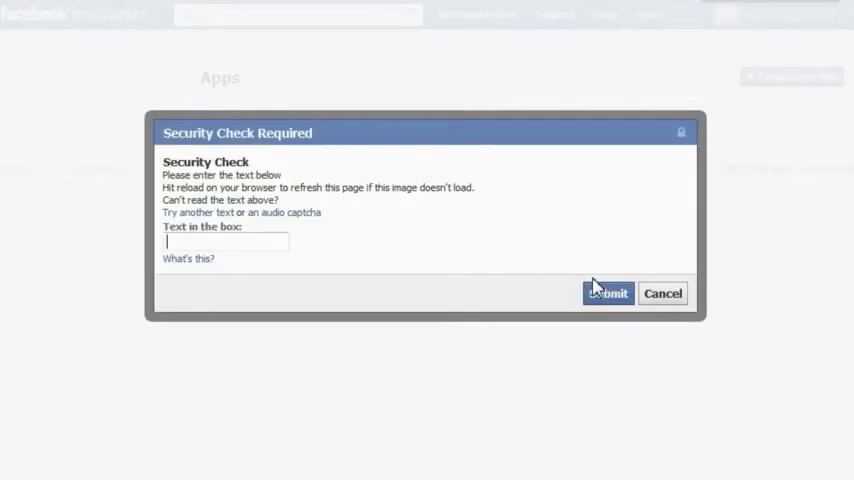
- Submit the captcha answer in the Security Check dialog to create the app
click(608, 292)
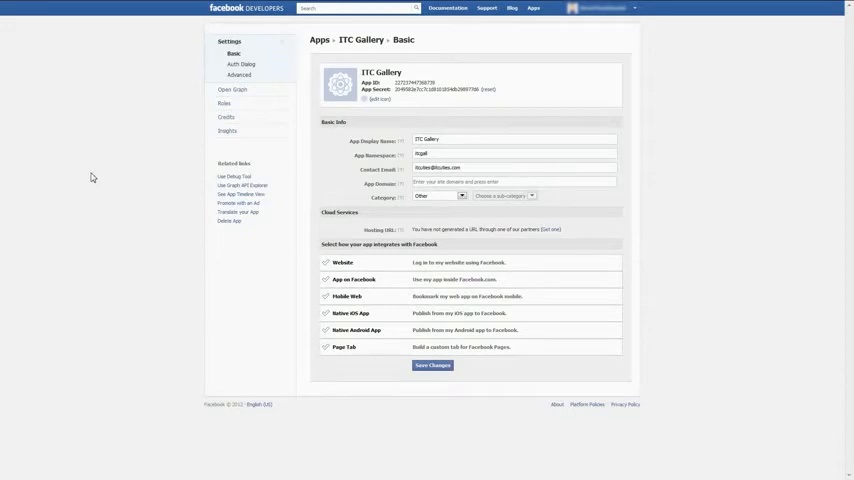
click(352, 280)
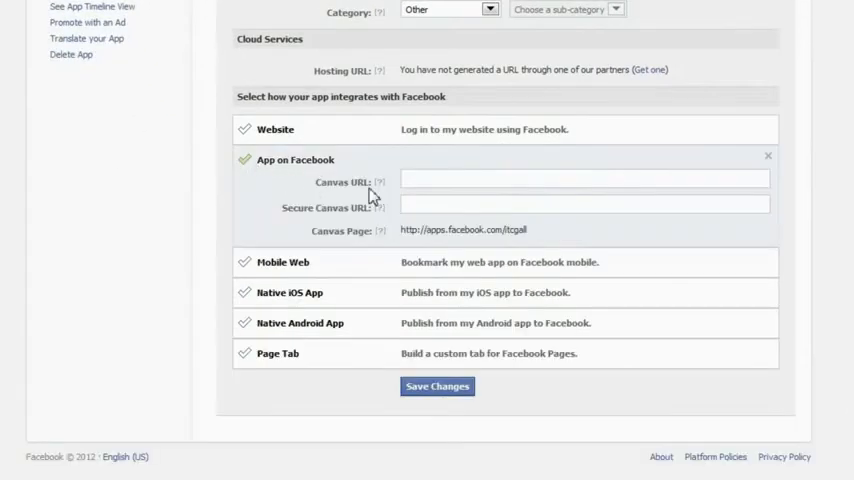
text(http://fbapp.itcuties.com/)
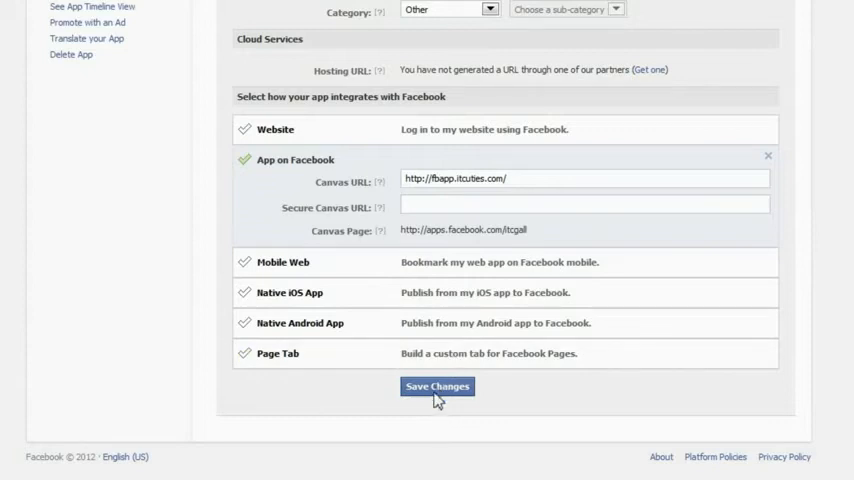
click(436, 386)
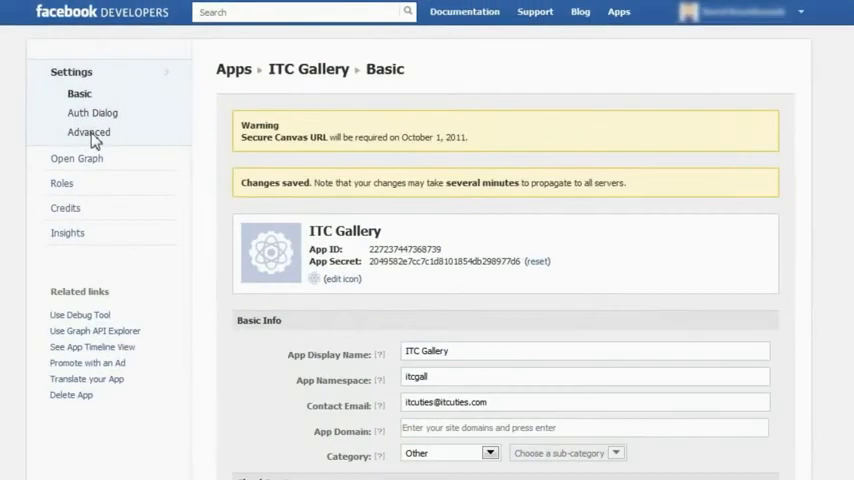
- Save Fluid canvas width in Advanced Canvas Settings and return to Basic settings
click(88, 132)
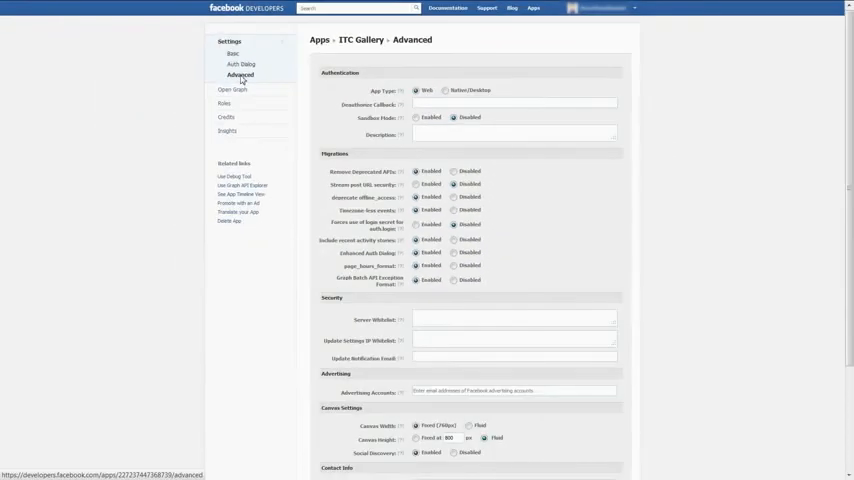
mouse_move(496, 276)
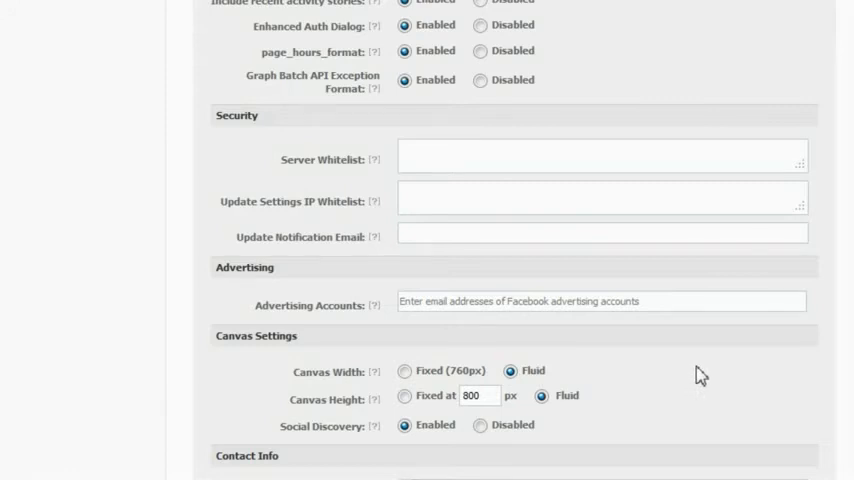
scroll(down, 3)
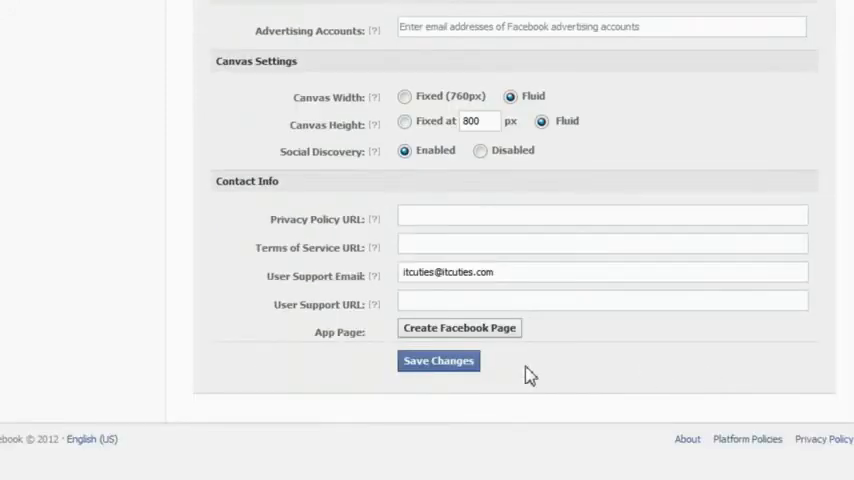
click(438, 360)
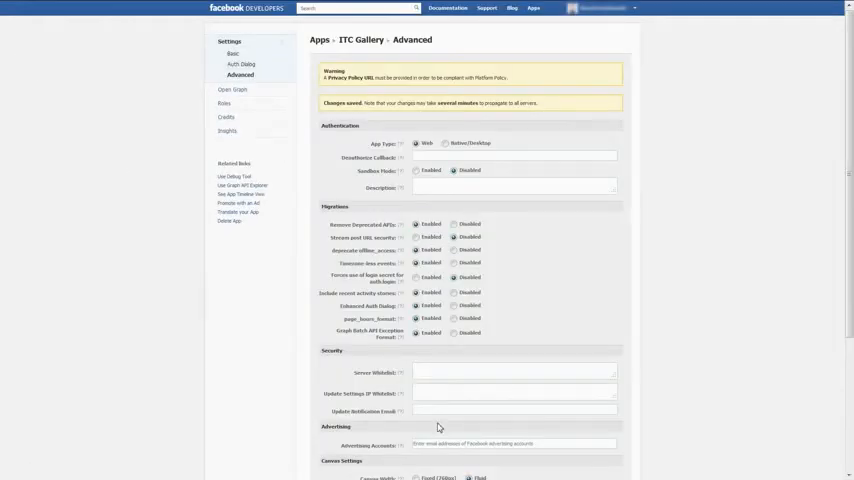
click(234, 52)
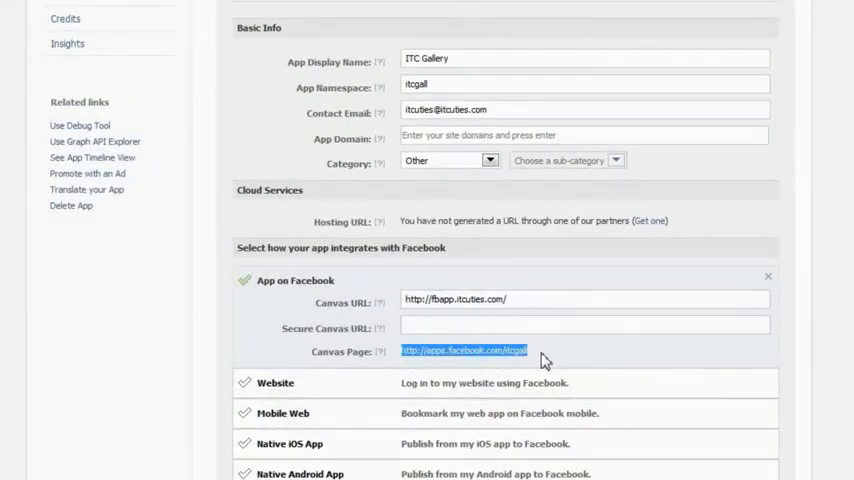
mouse_move(128, 266)
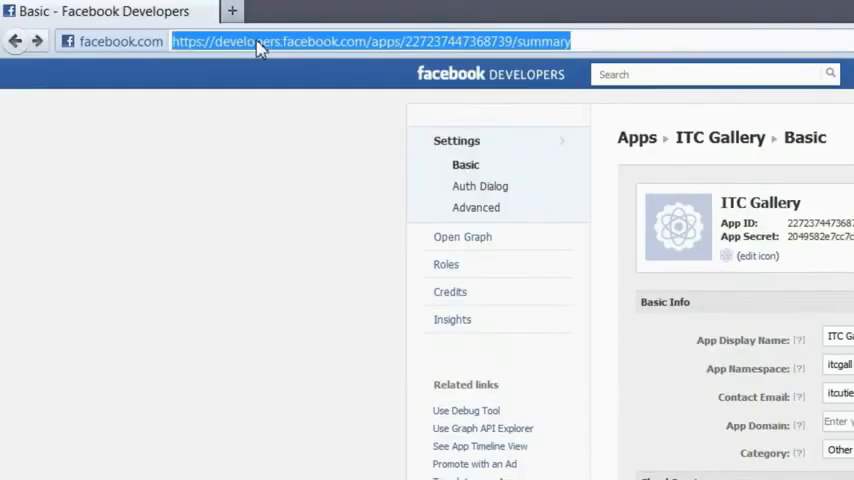
text(http://apps.facebook.com/itcgall)
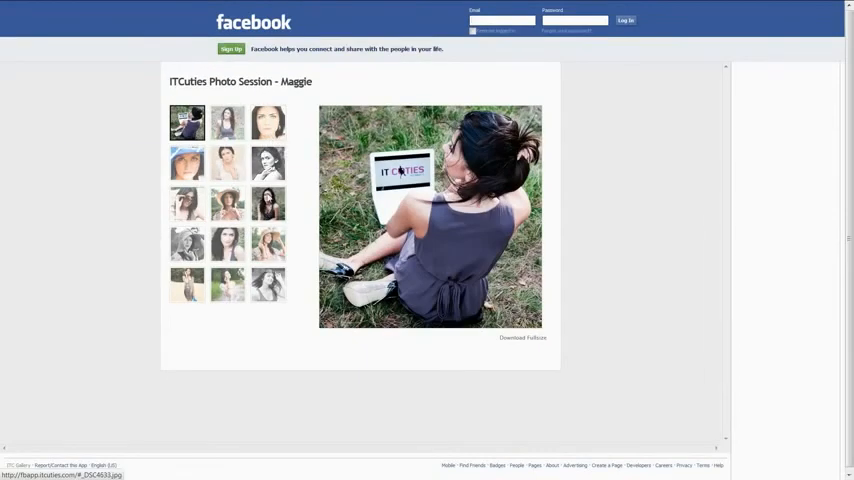
- Show the black-and-white, blue hat and laptop photos in the ITC Gallery canvas app
click(266, 162)
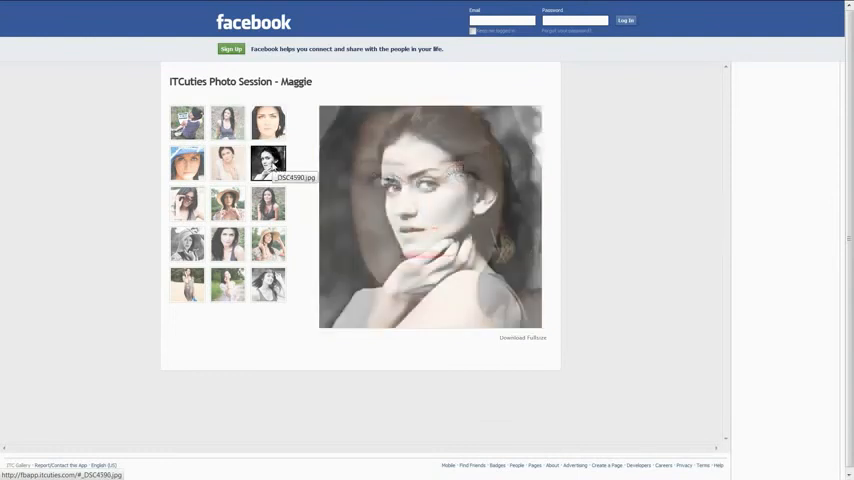
click(184, 162)
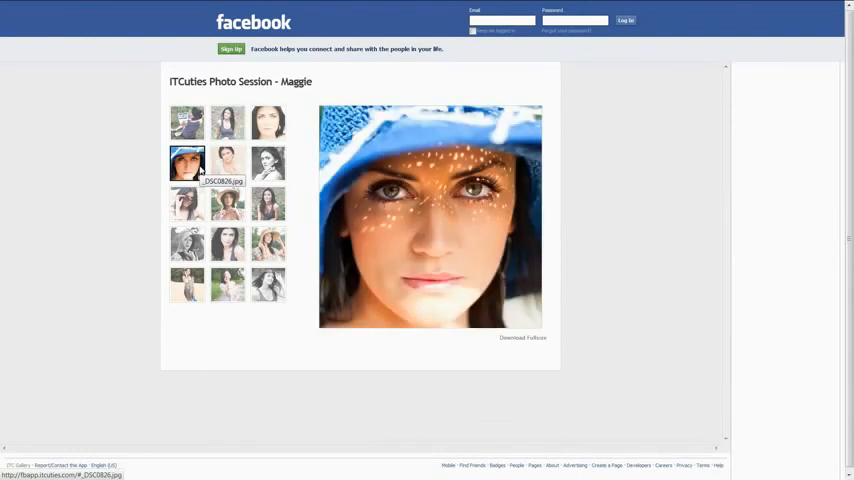
click(186, 122)
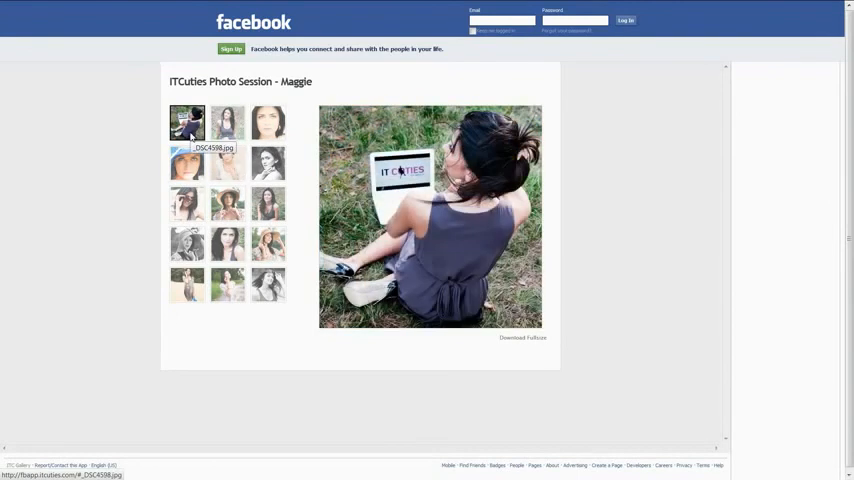